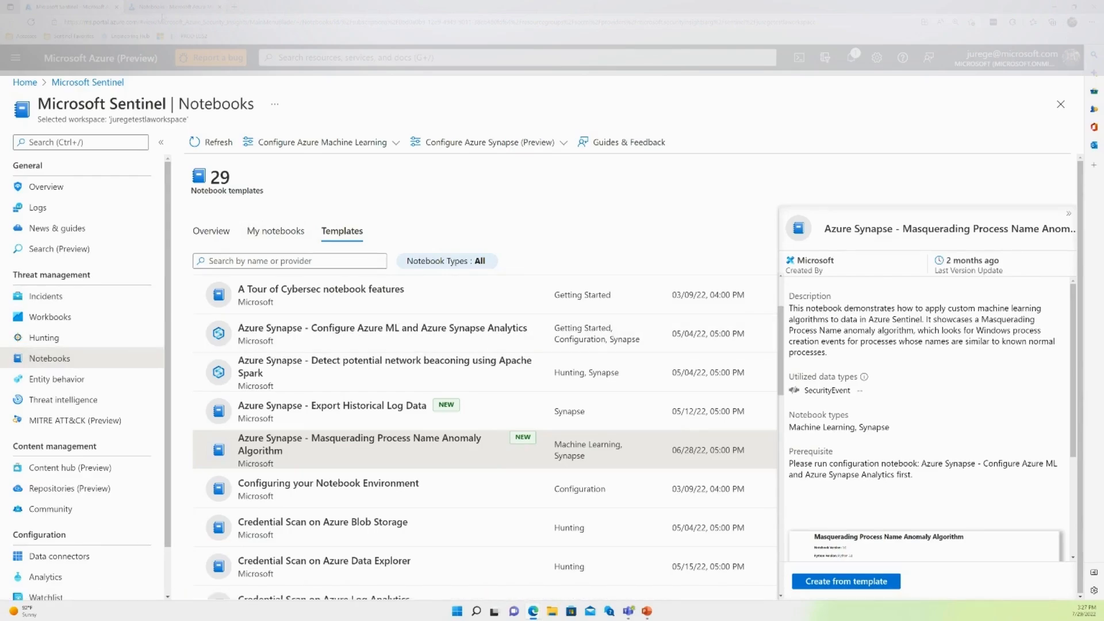
- Launch the Azure Synapse Masquerading Process Name Anomaly Algorithm notebook from the template
left_click(845, 581)
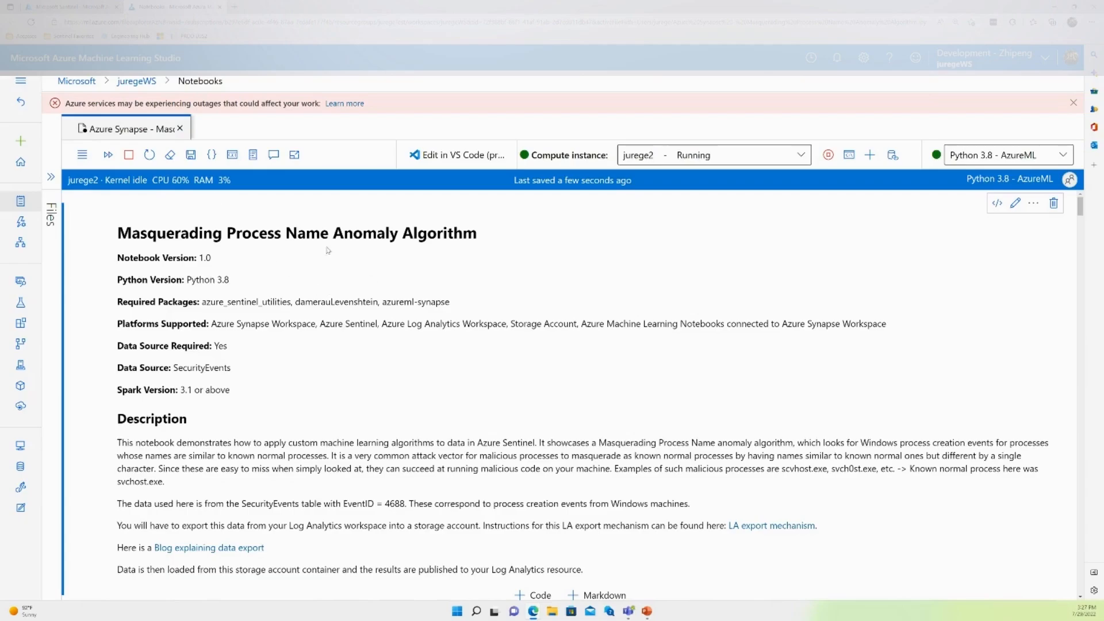
- Scroll through the notebook's Description and setup text to the AzureML and Synapse configuration step
scroll("down", 3)
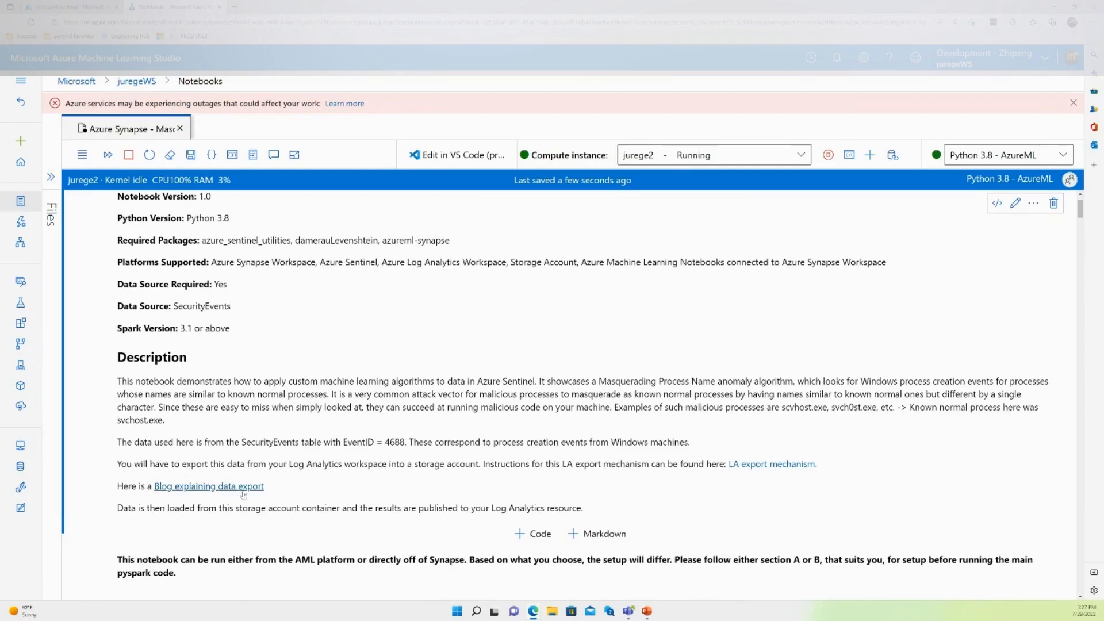
scroll("down", 3)
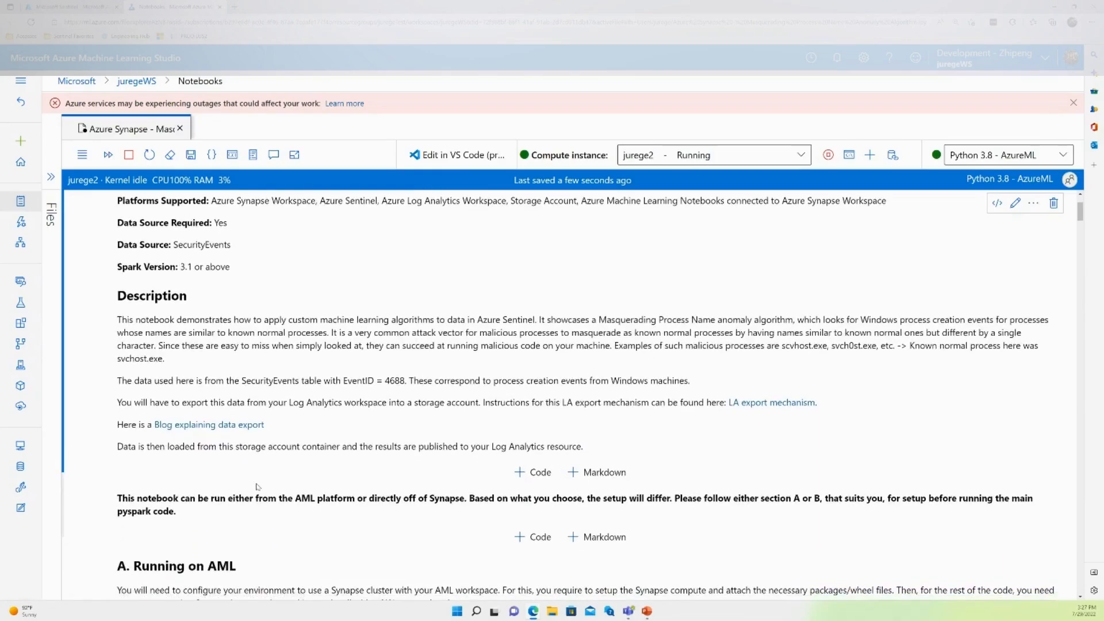
scroll("down", 3)
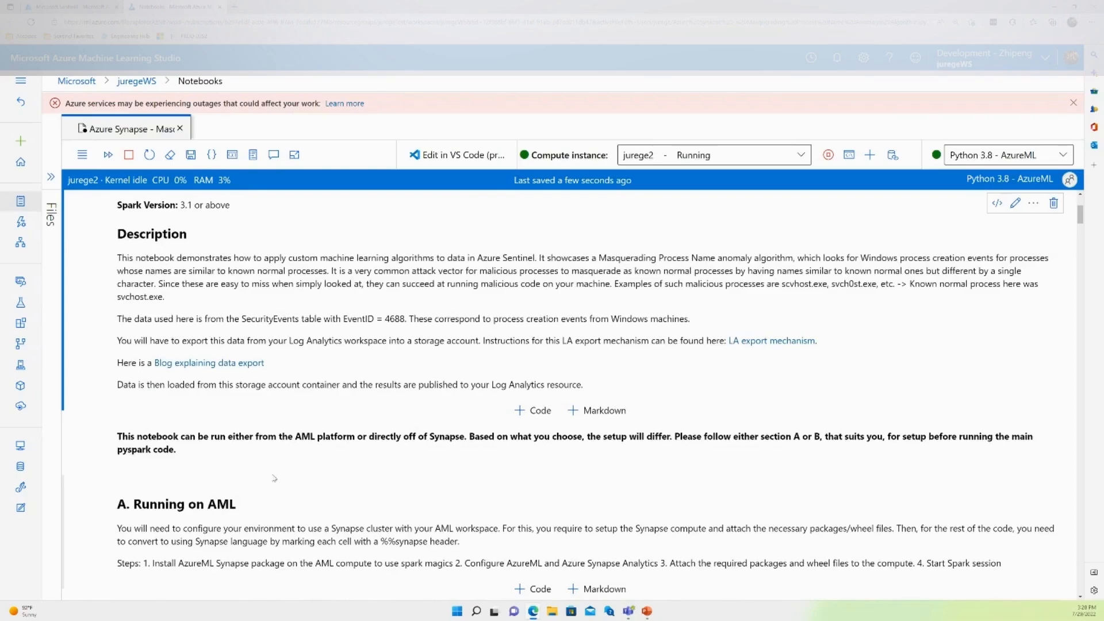
scroll("down", 3)
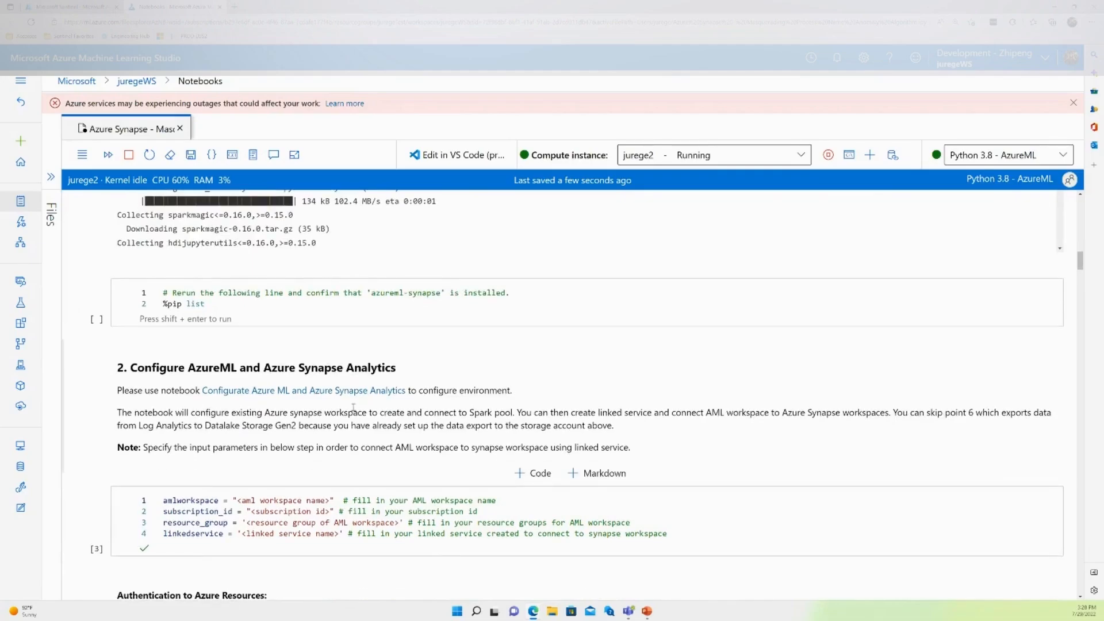
mouse_move(358, 409)
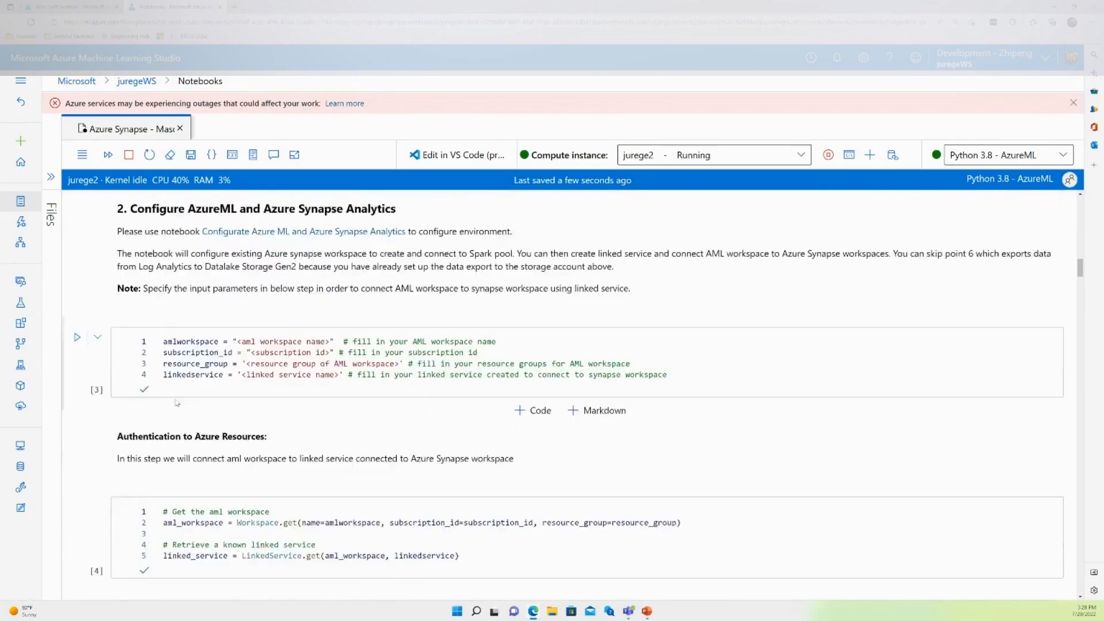
scroll("down", 3)
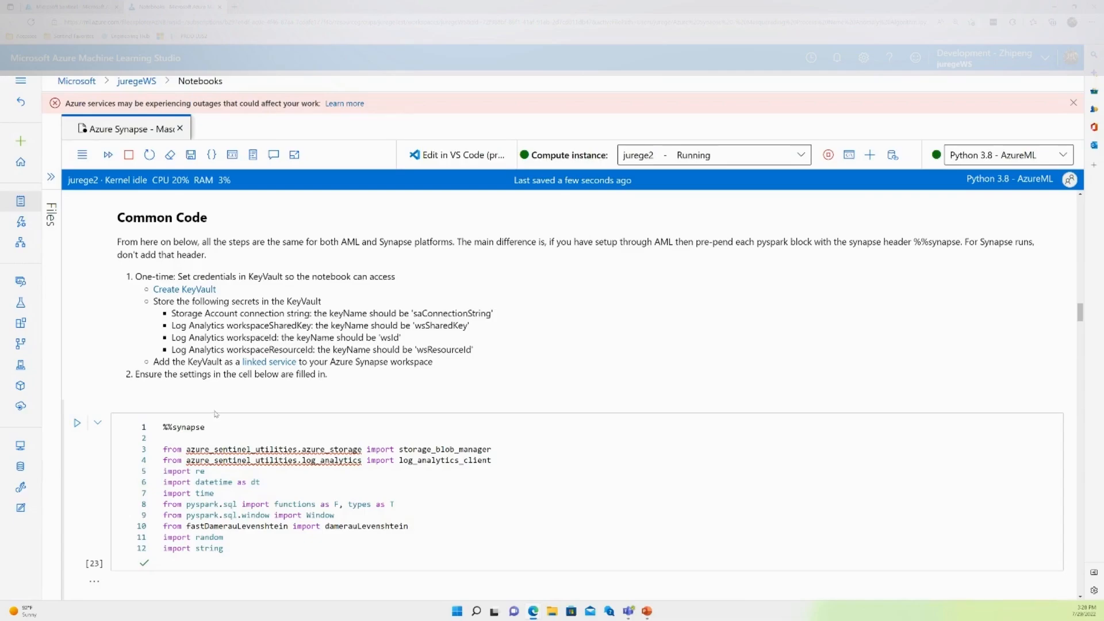
scroll("down", 3)
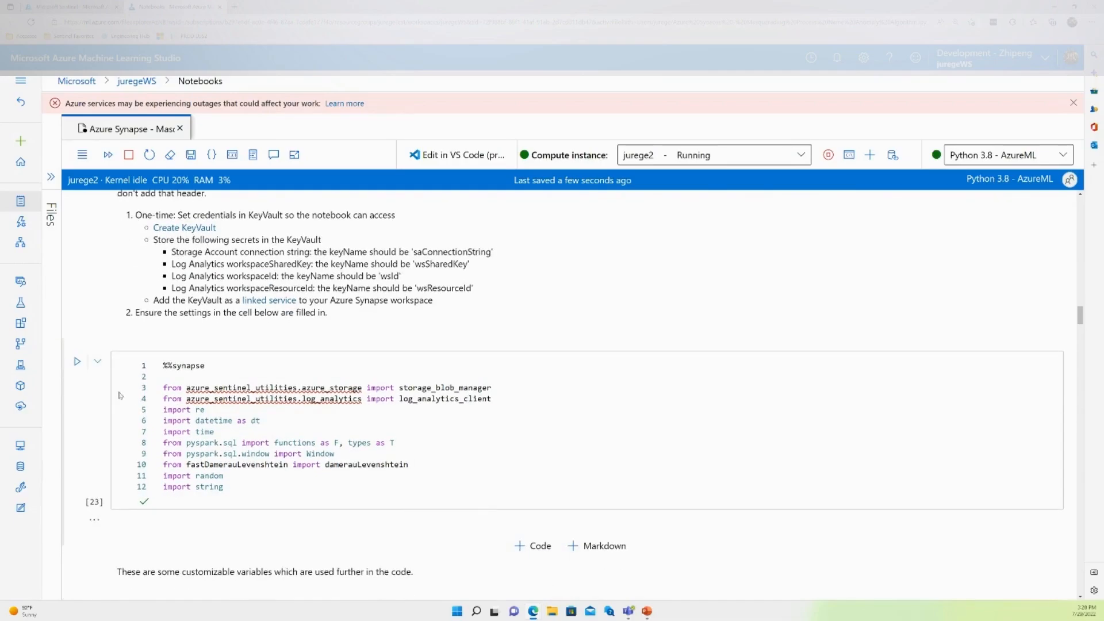
mouse_move(97, 361)
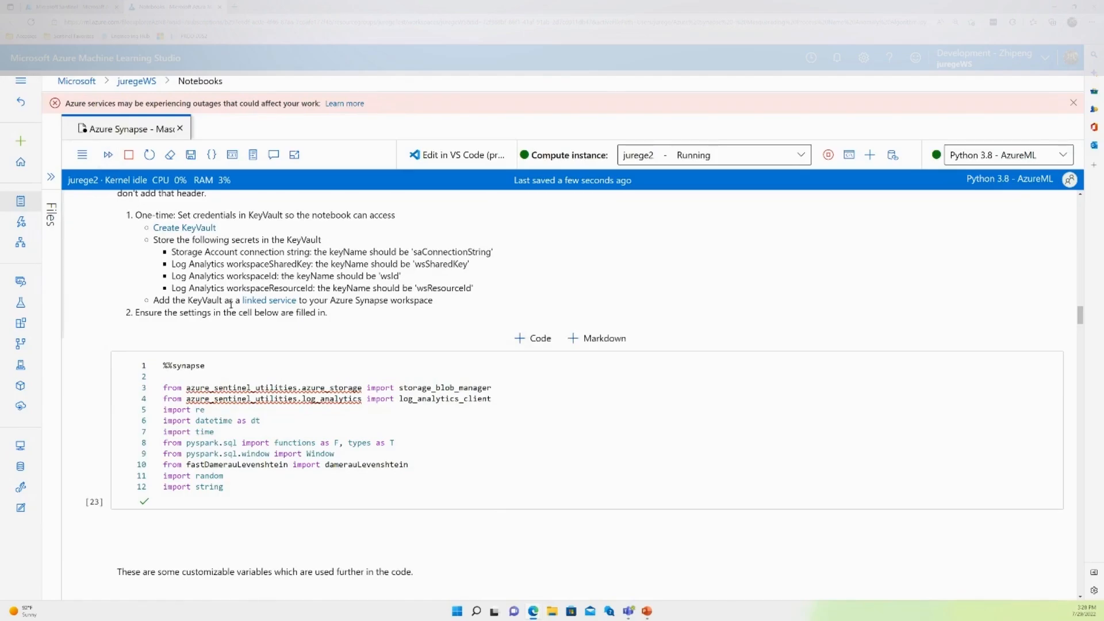
left_click(261, 420)
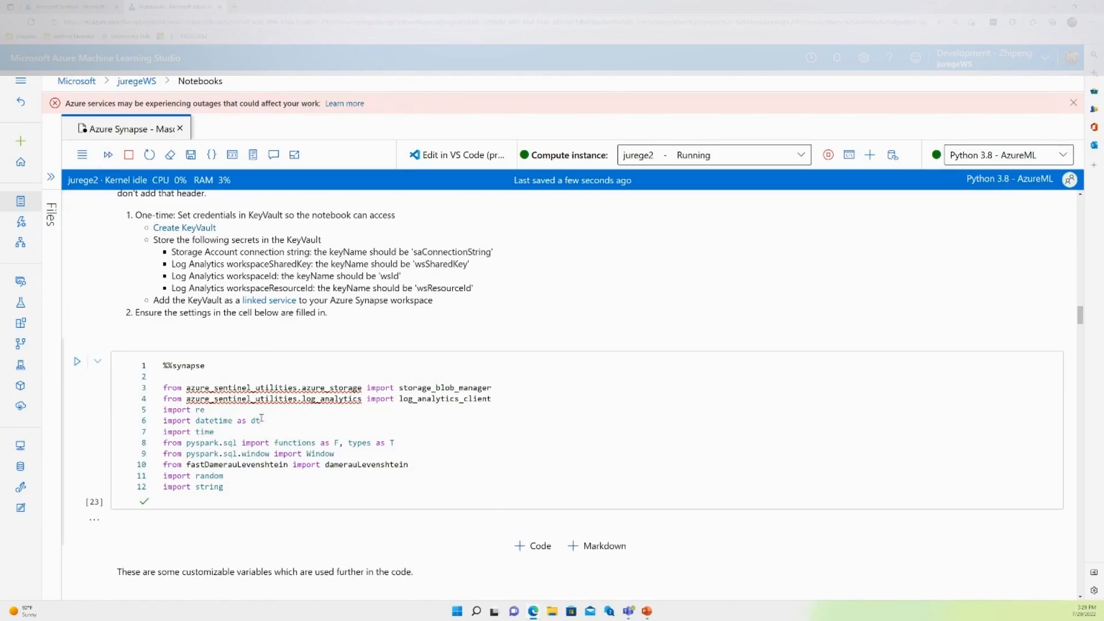
scroll("down", 3)
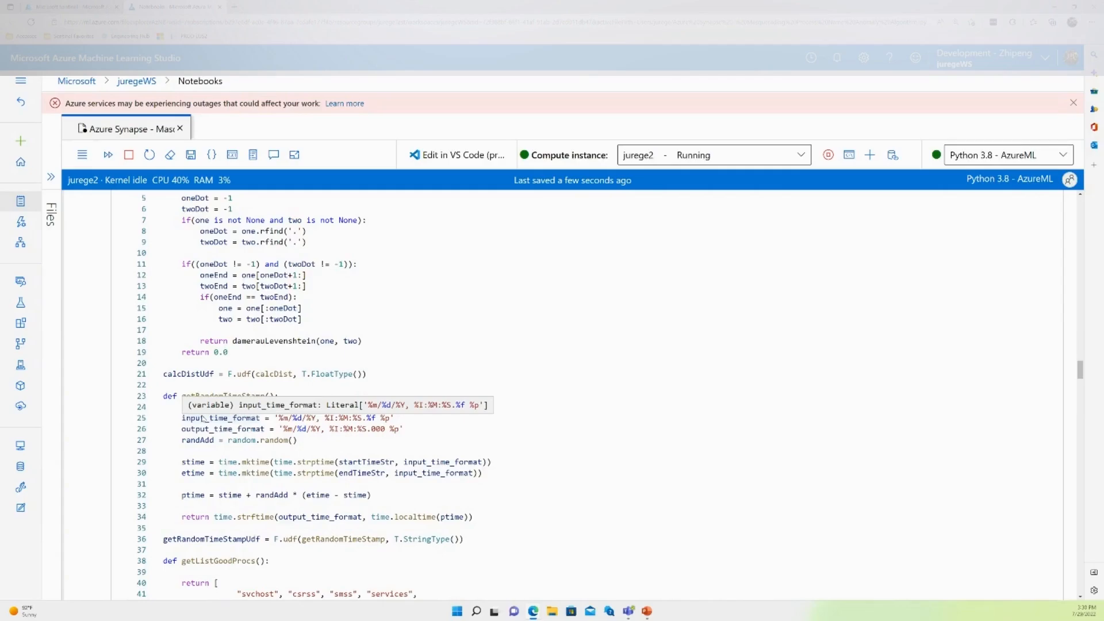
scroll("down", 3)
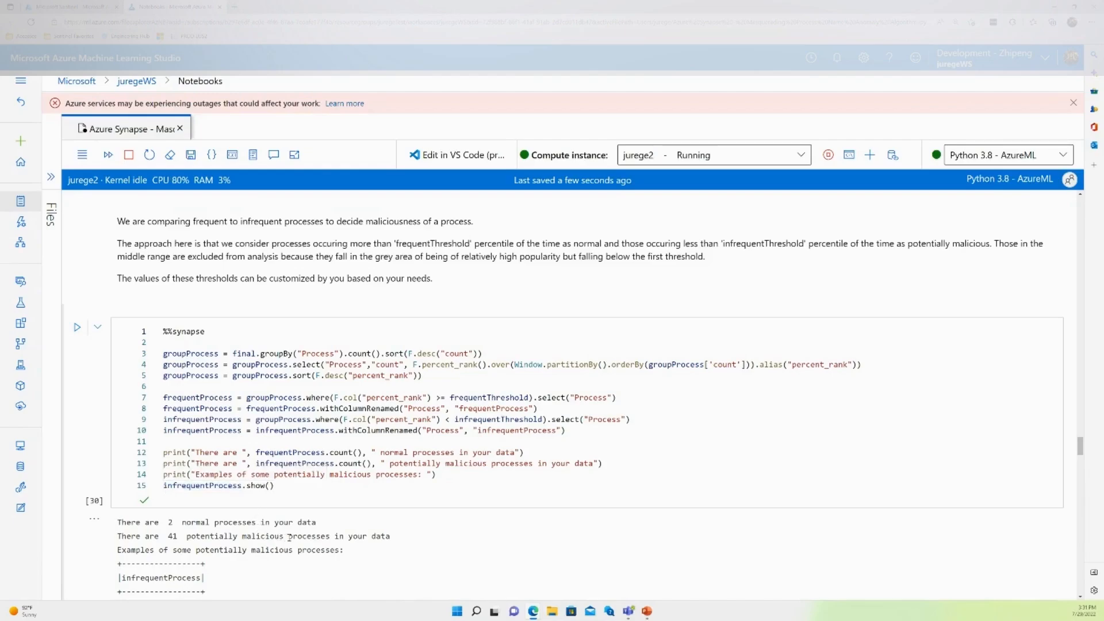
scroll("down", 3)
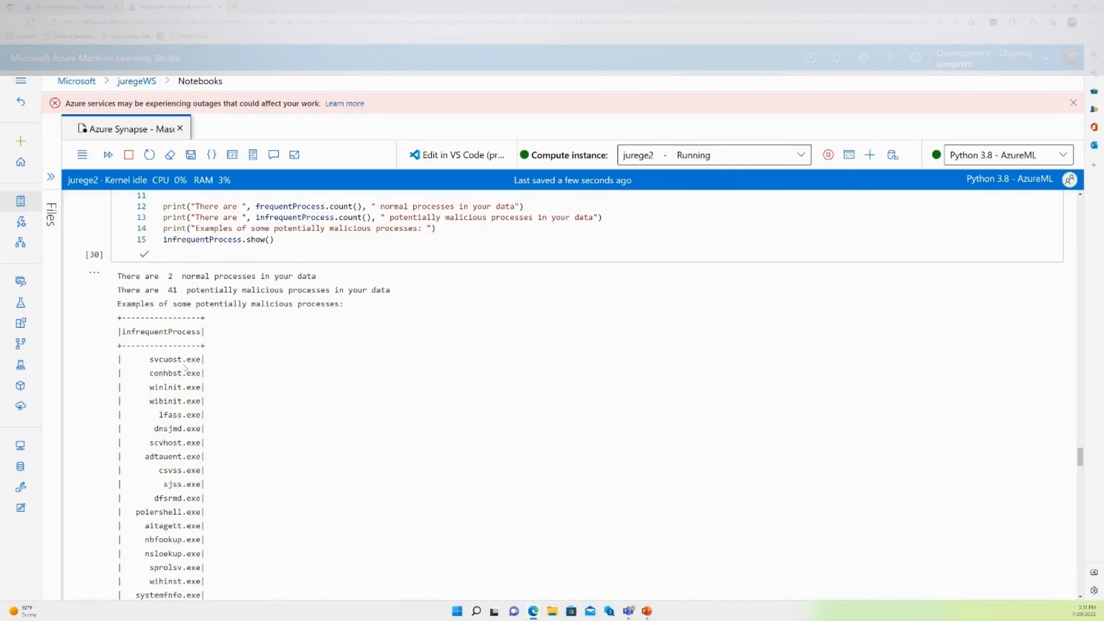
scroll("down", 3)
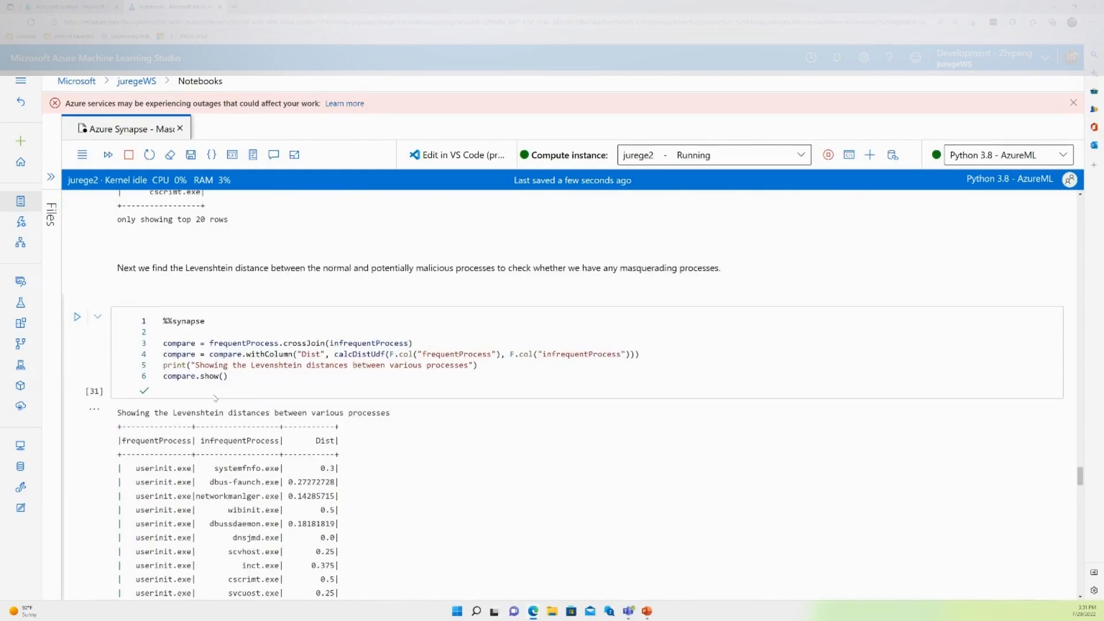
scroll("down", 3)
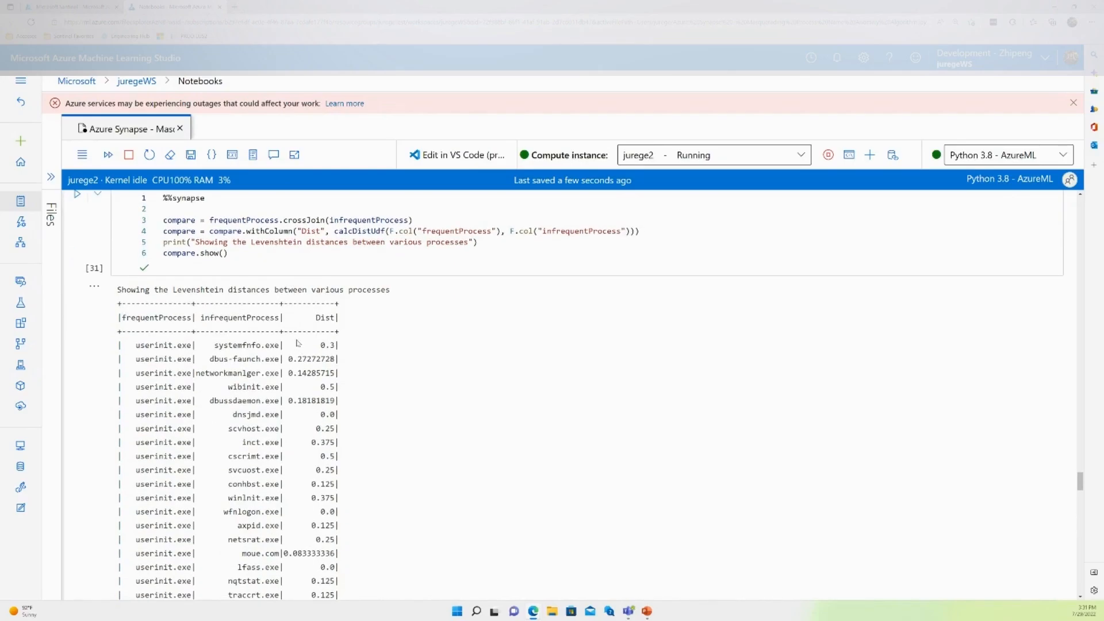
scroll("down", 3)
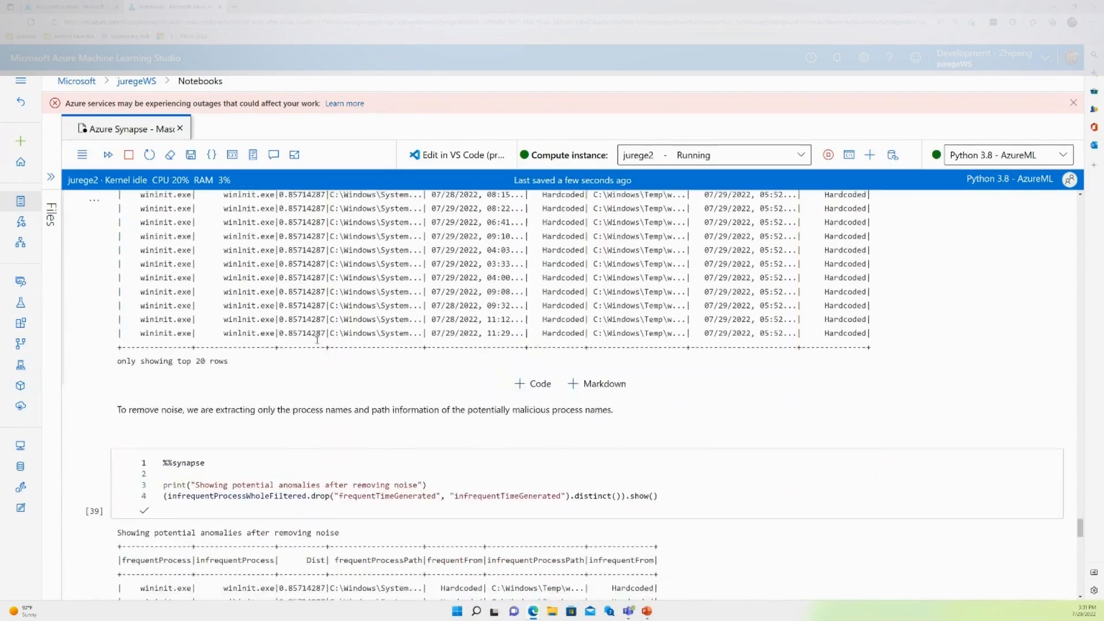
scroll("down", 3)
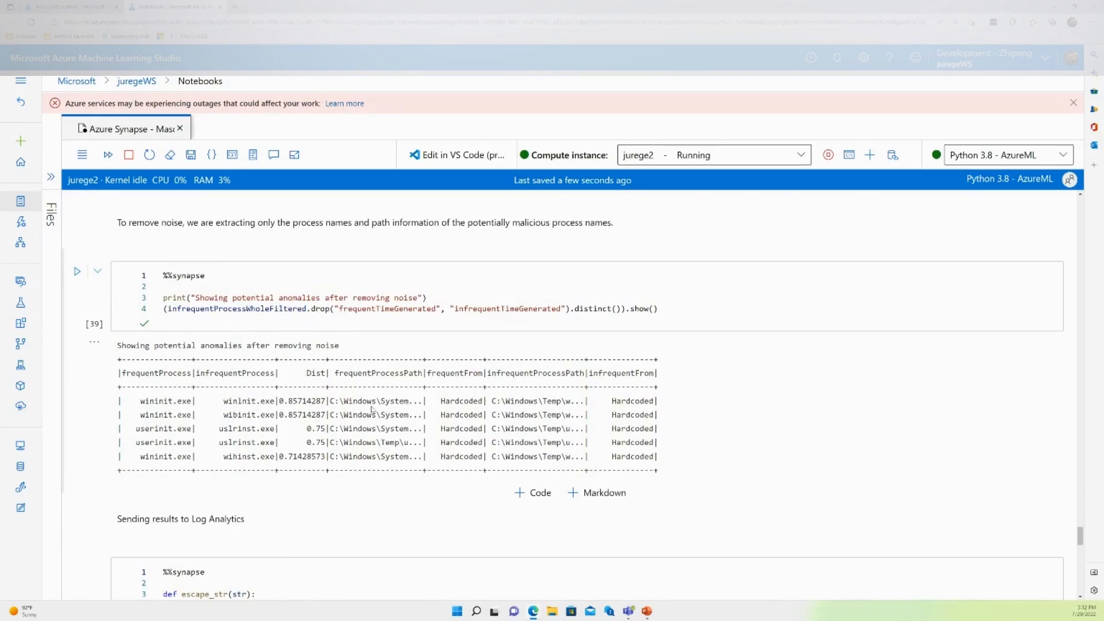
scroll("down", 3)
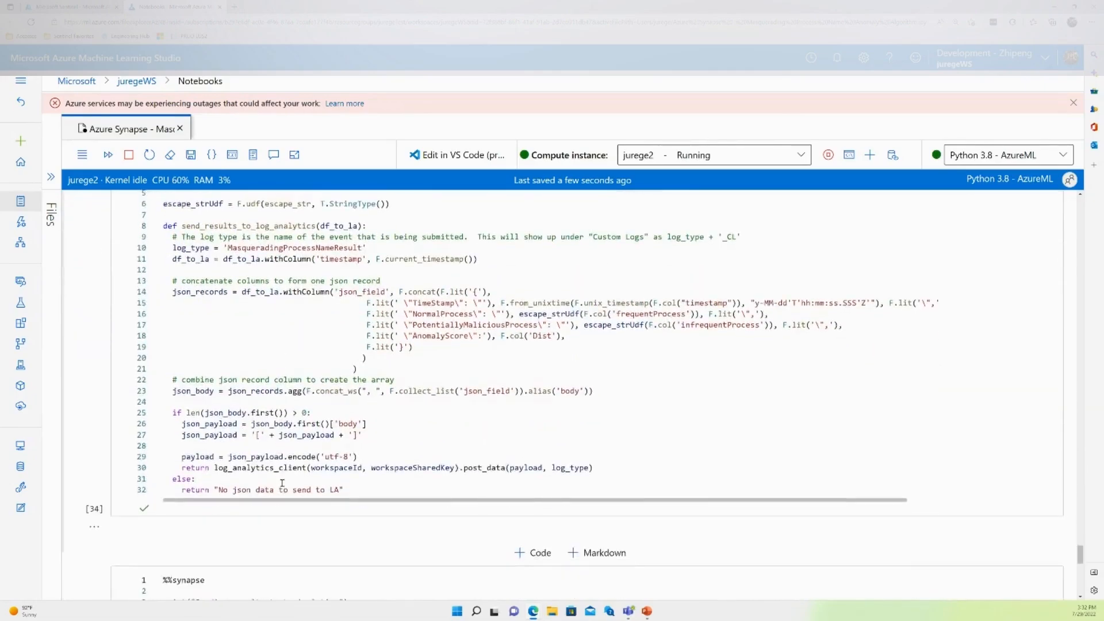
scroll("down", 3)
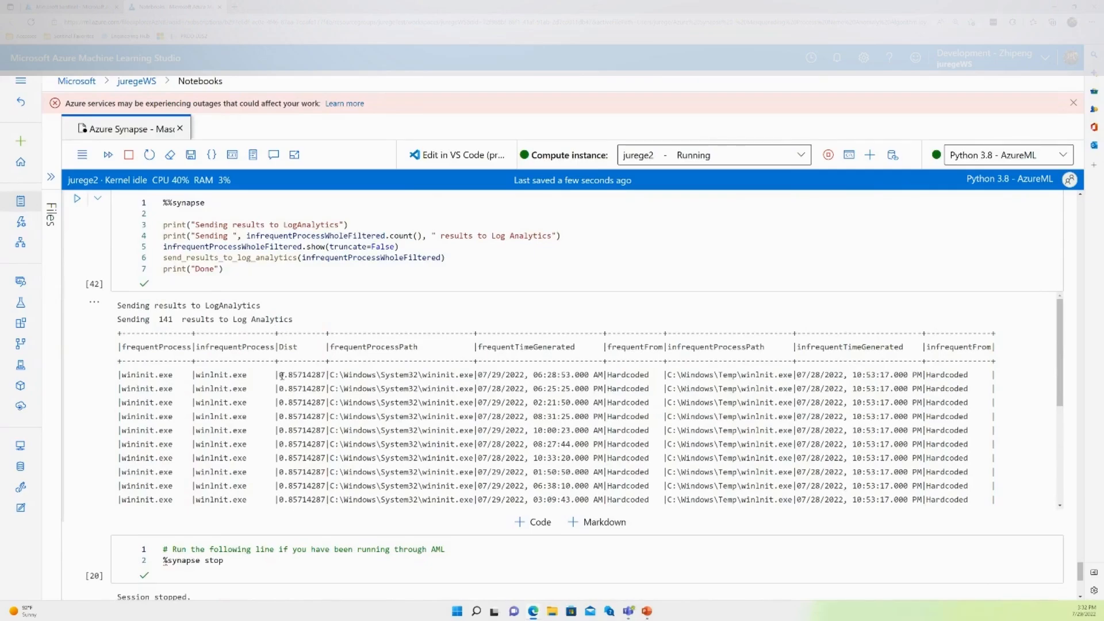
scroll("down", 3)
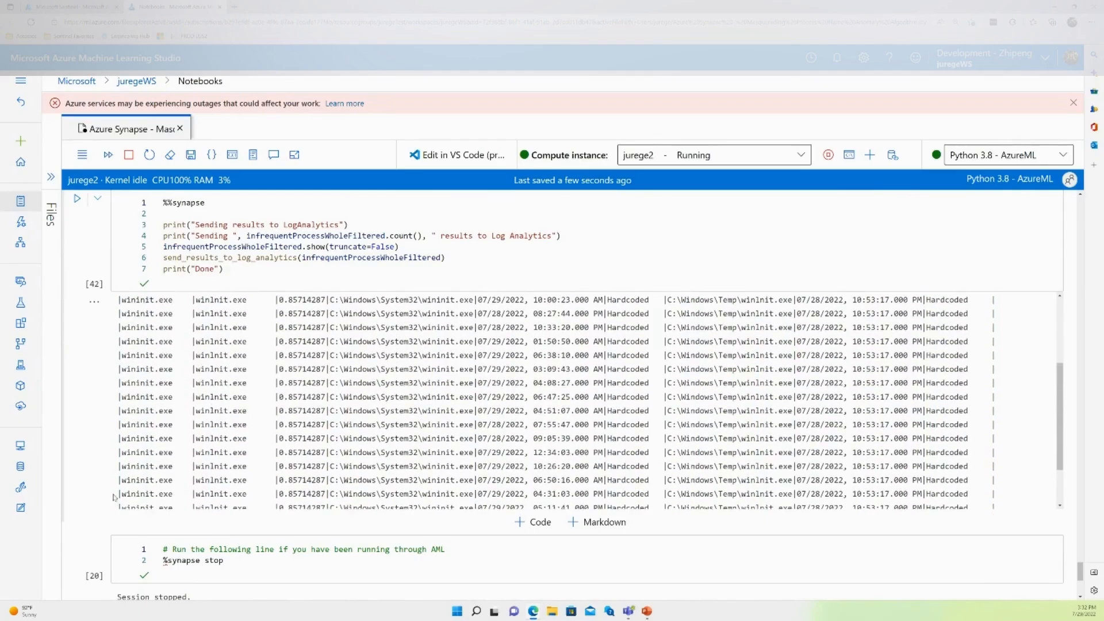
scroll("down", 3)
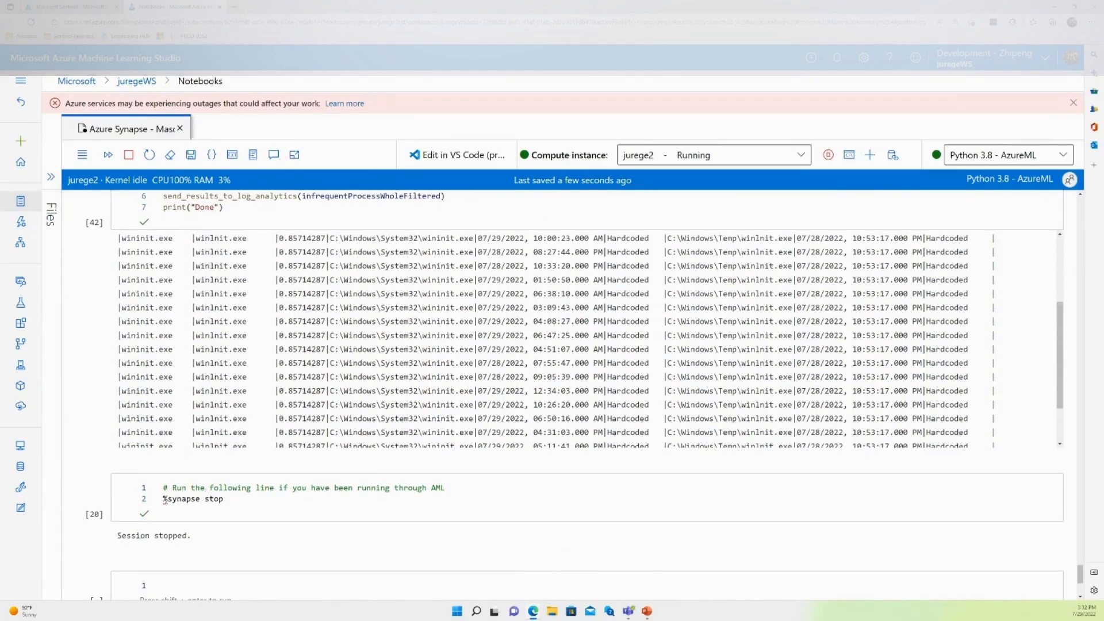